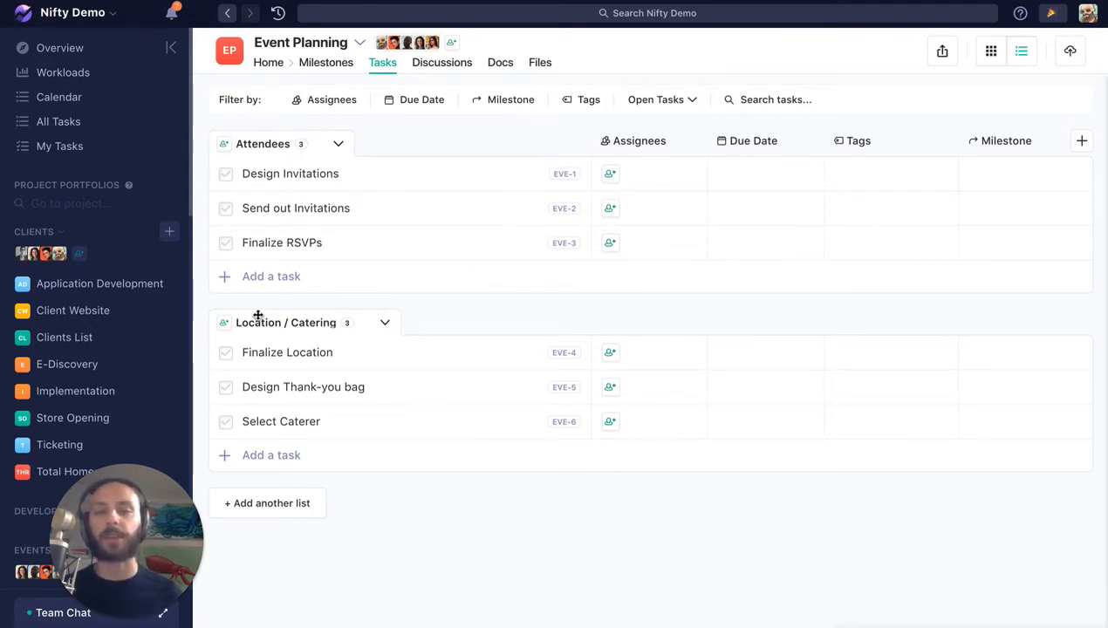
pyautogui.moveTo(326, 63)
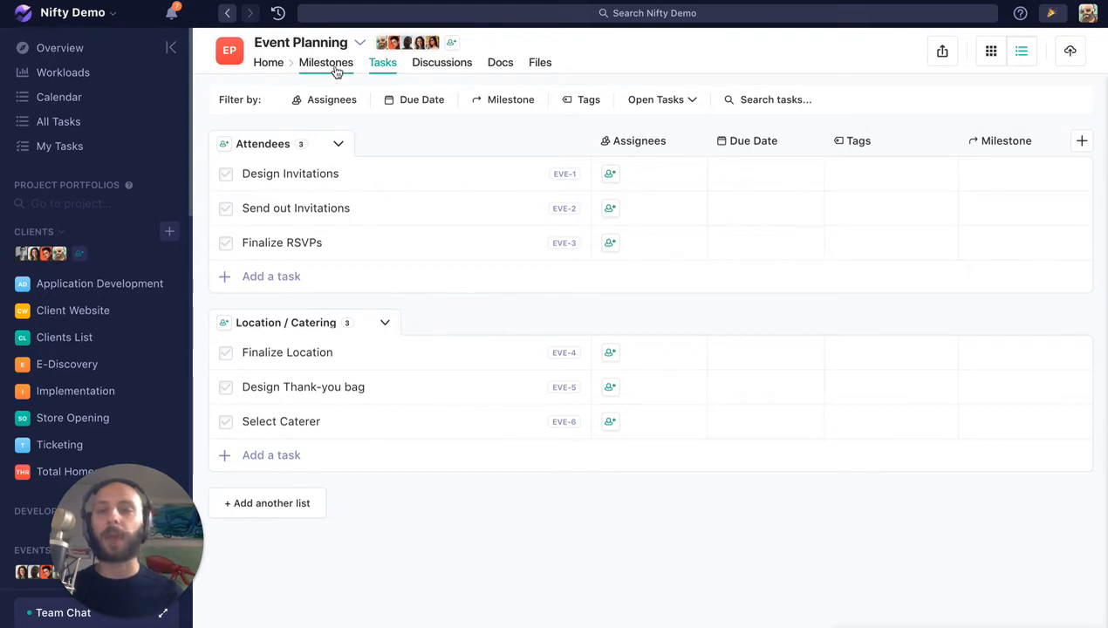
# - Review the project's milestones, then return to the Event Planning task list
pyautogui.click(326, 63)
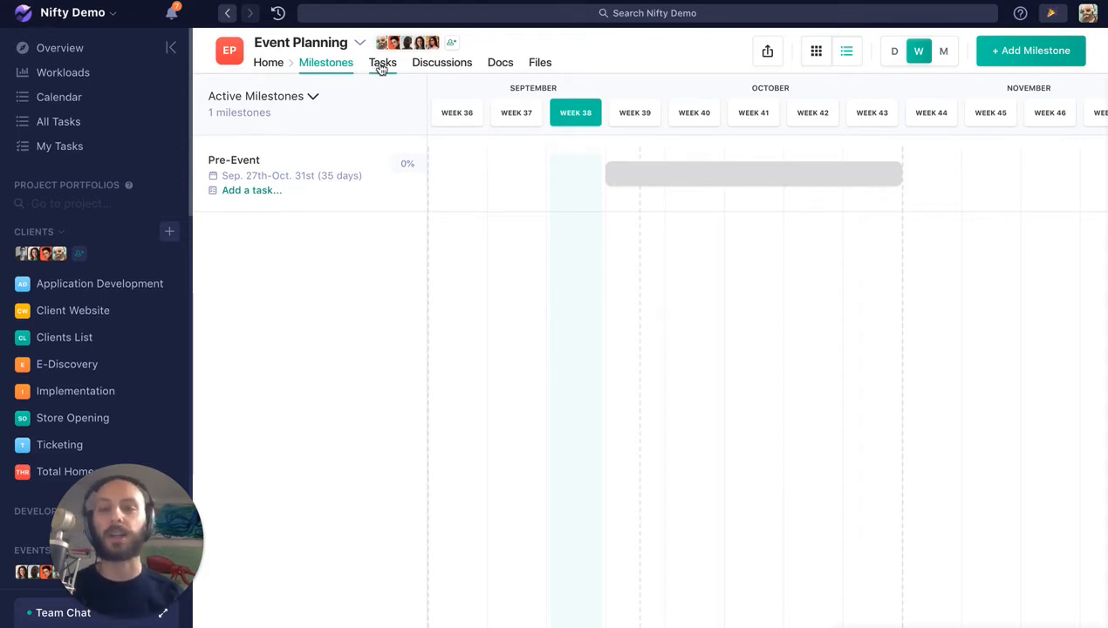
pyautogui.click(382, 63)
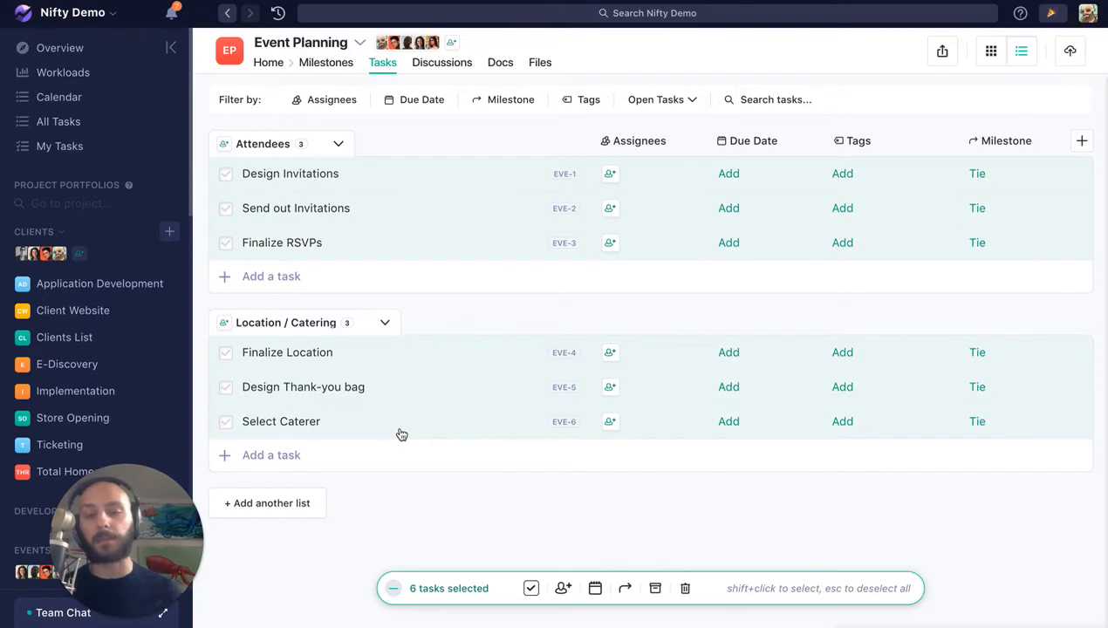
pyautogui.moveTo(820, 551)
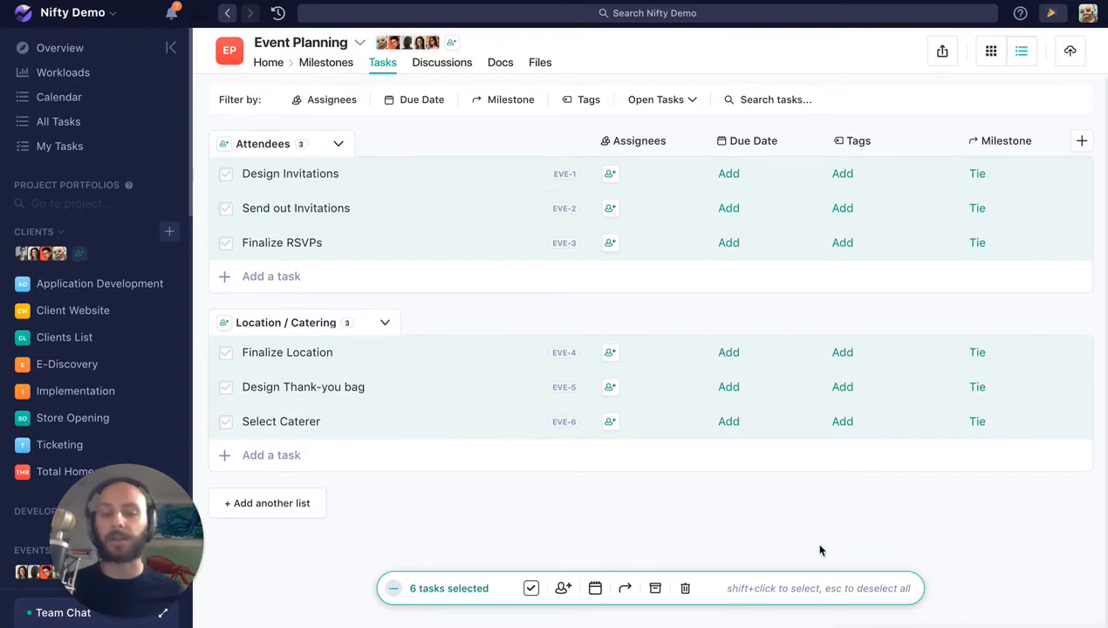
pyautogui.moveTo(585, 555)
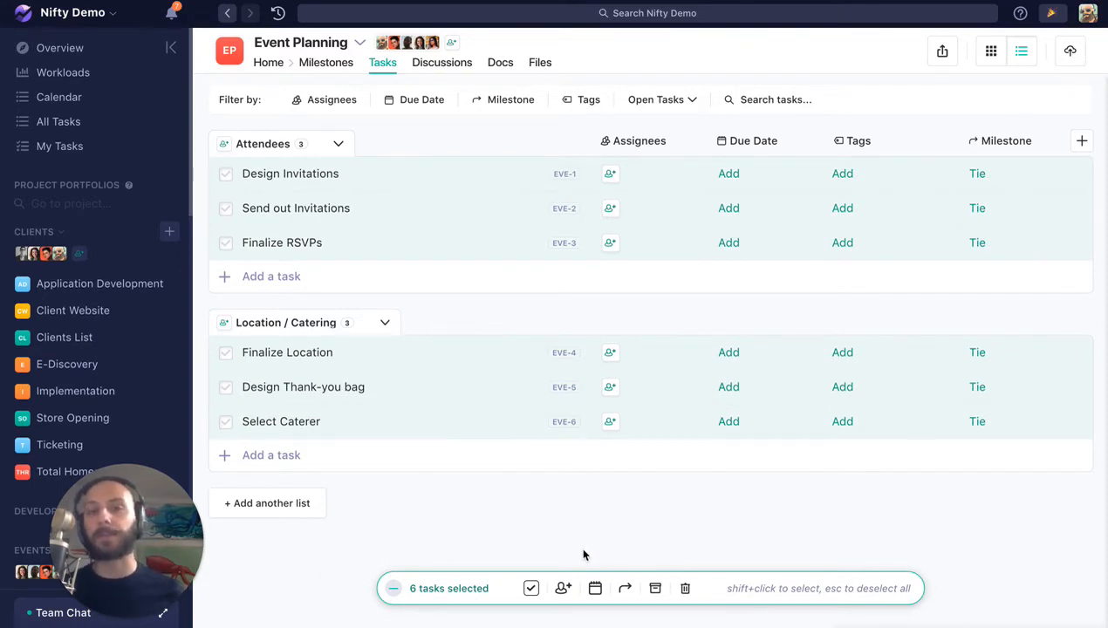
pyautogui.moveTo(530, 588)
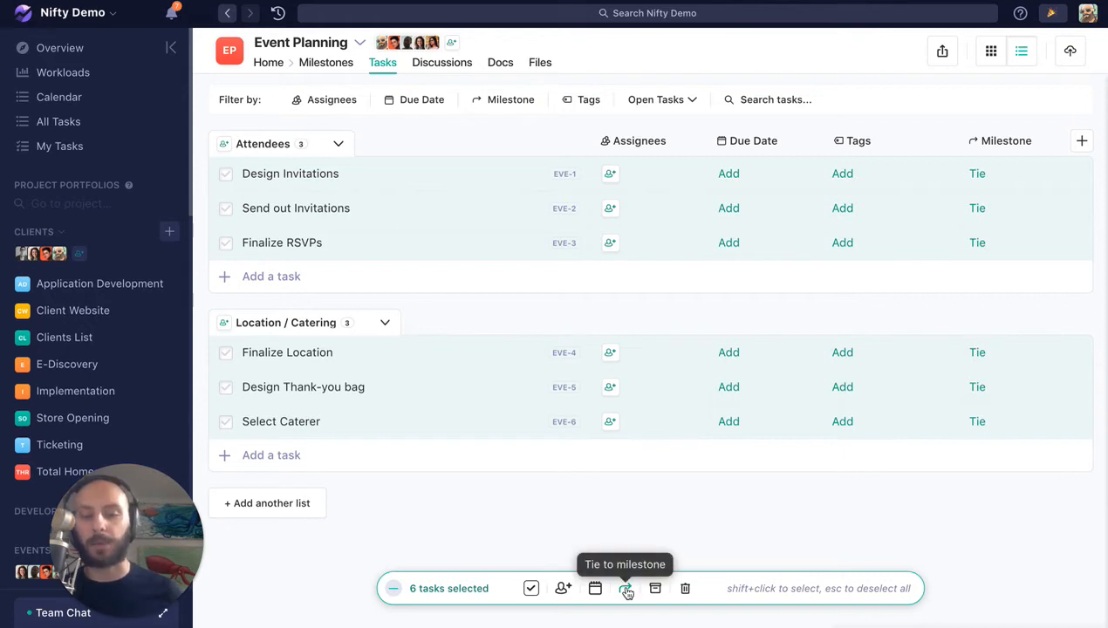
pyautogui.moveTo(656, 588)
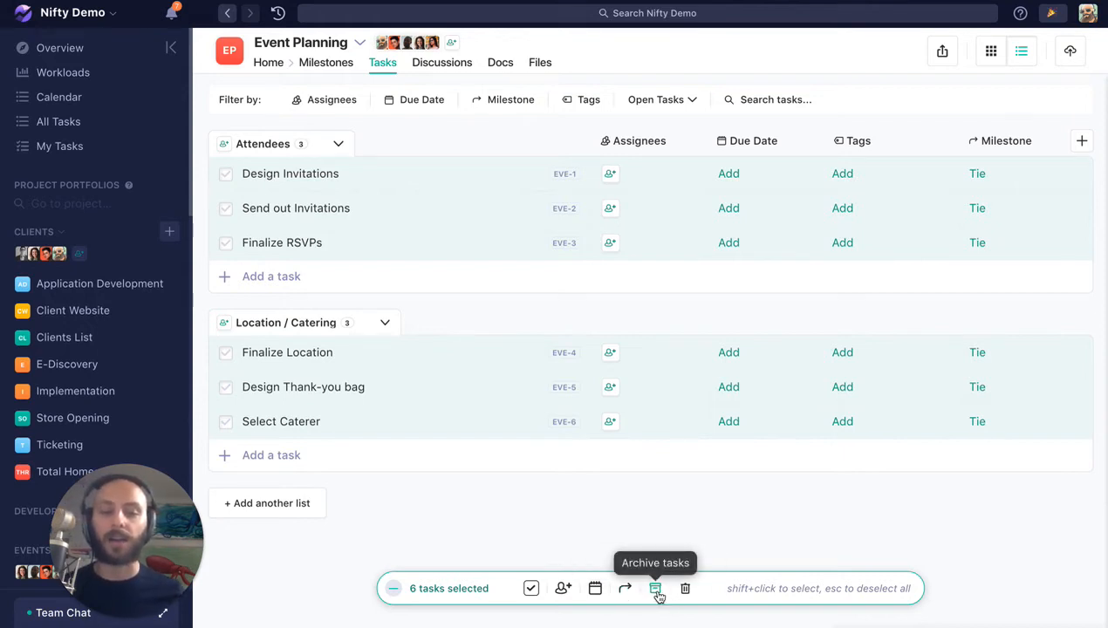
pyautogui.moveTo(663, 596)
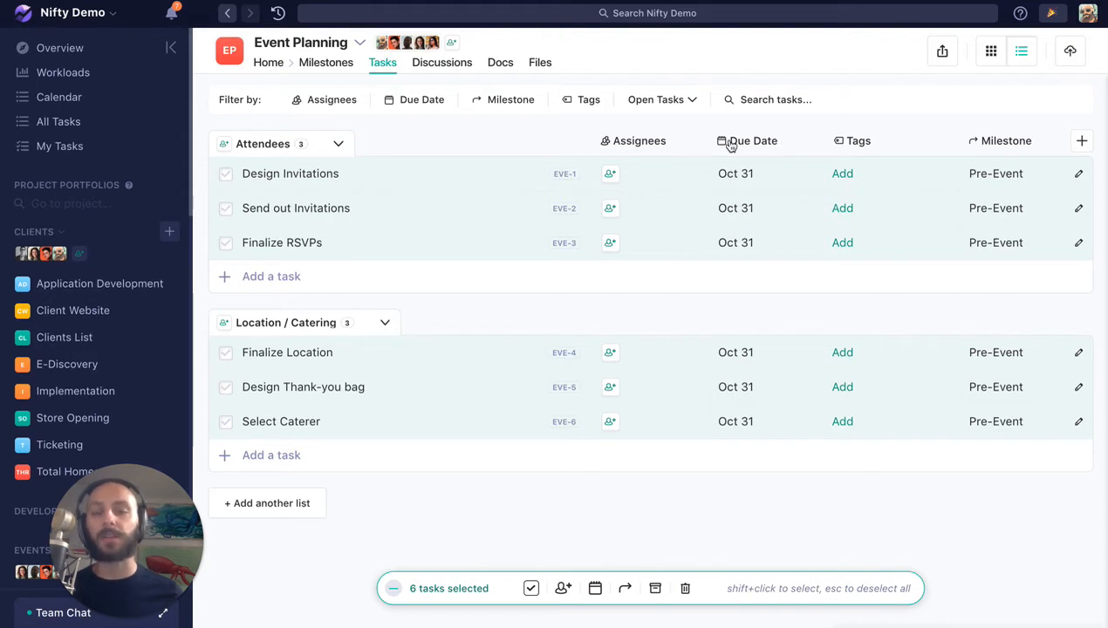
pyautogui.moveTo(674, 296)
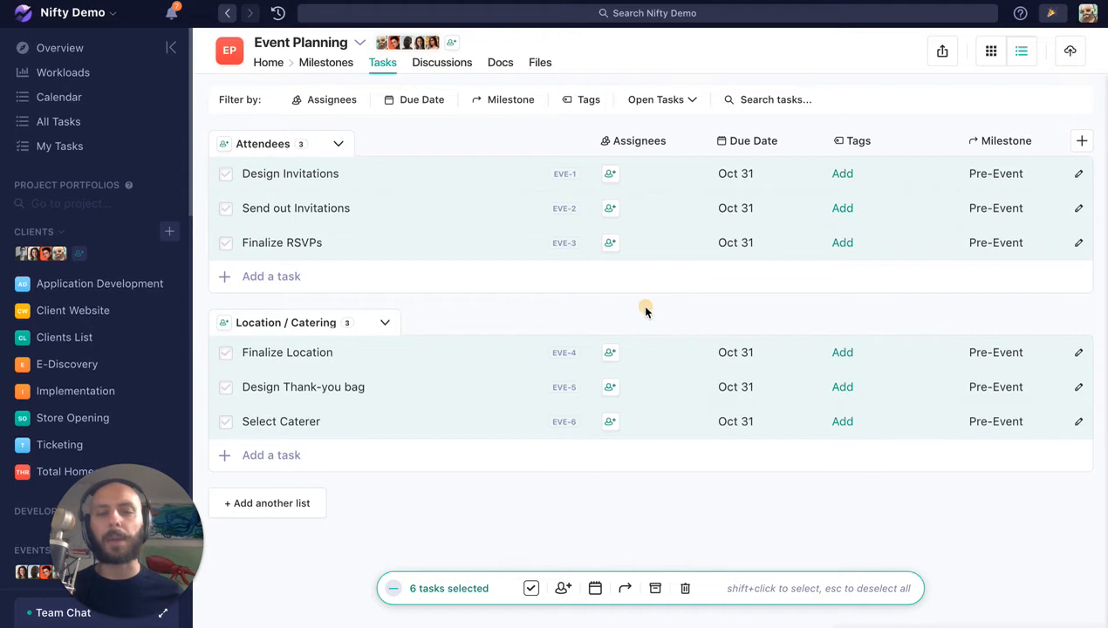
pyautogui.moveTo(649, 311)
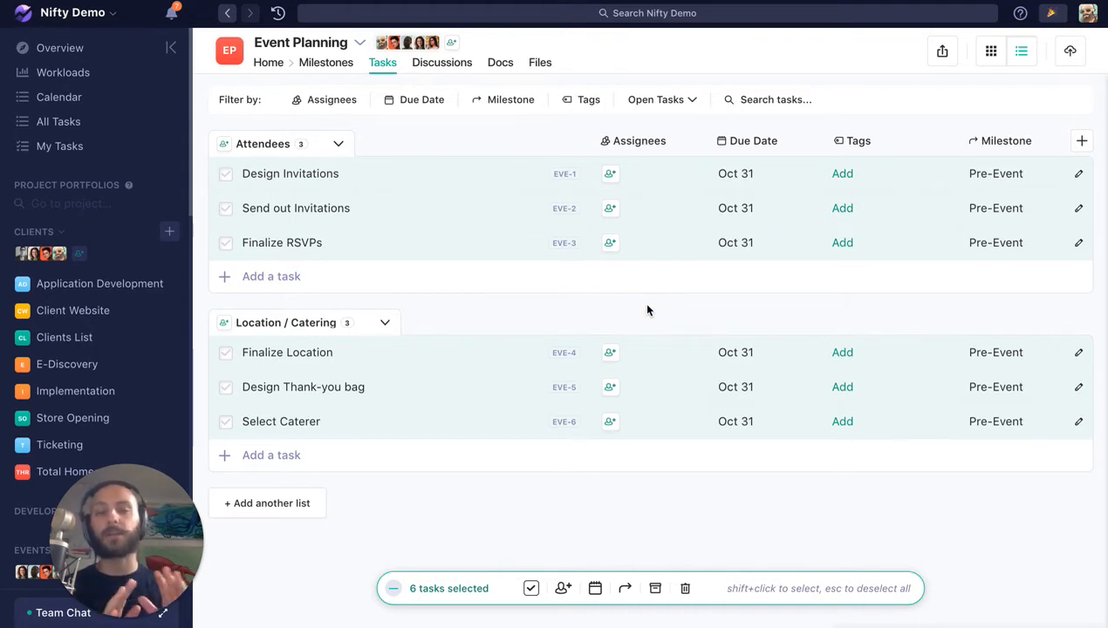
pyautogui.moveTo(562, 410)
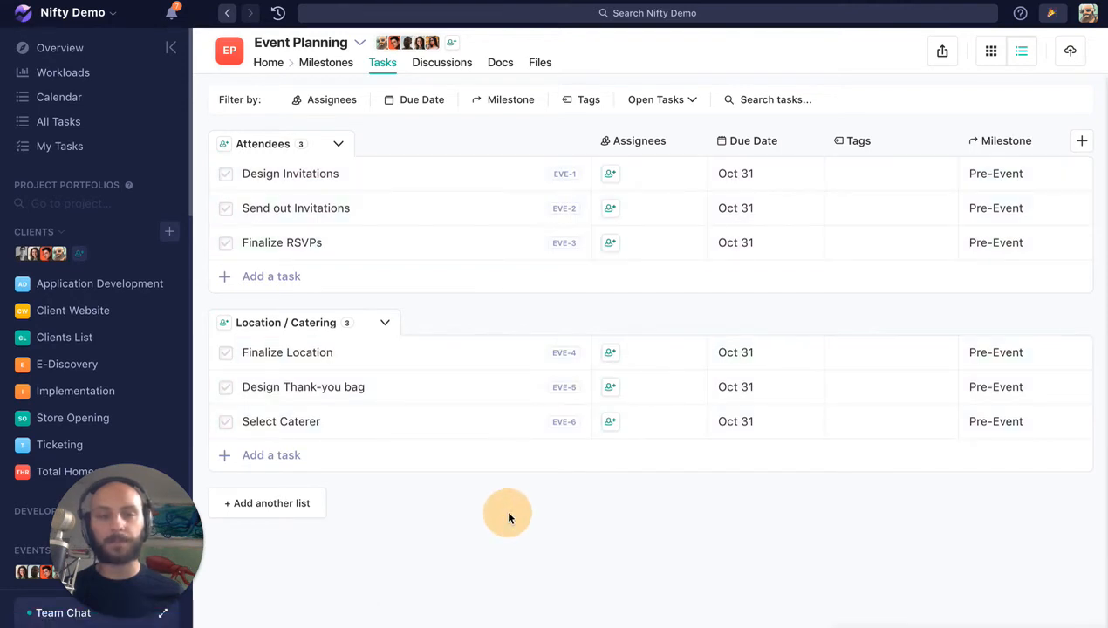
pyautogui.moveTo(513, 517)
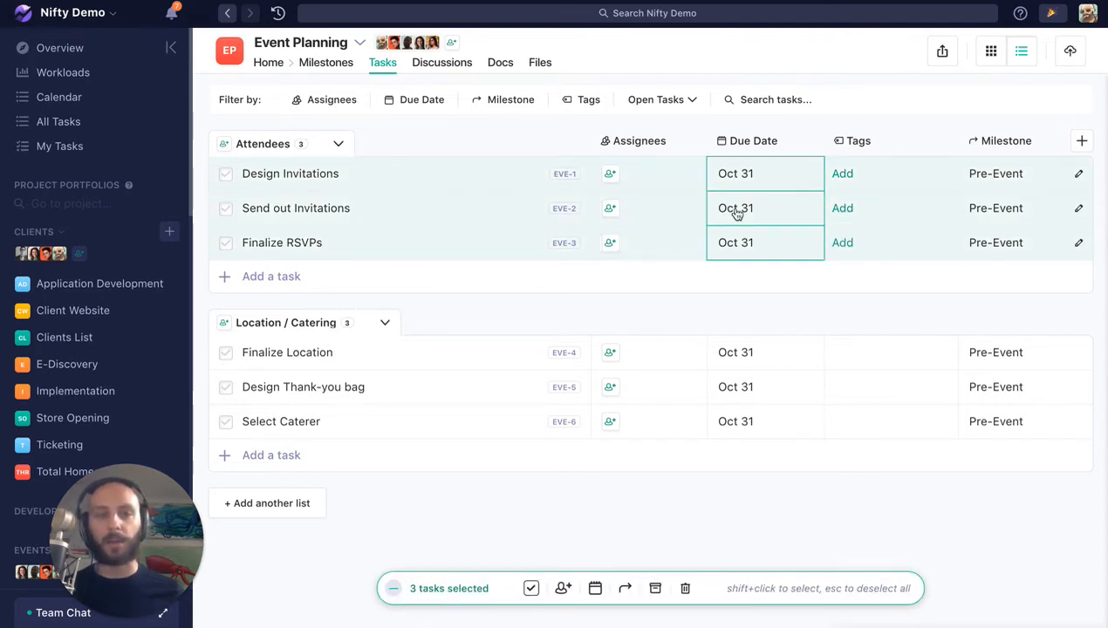
# - Set the three Attendees tasks' due date to September 30 via the calendar picker
pyautogui.click(737, 207)
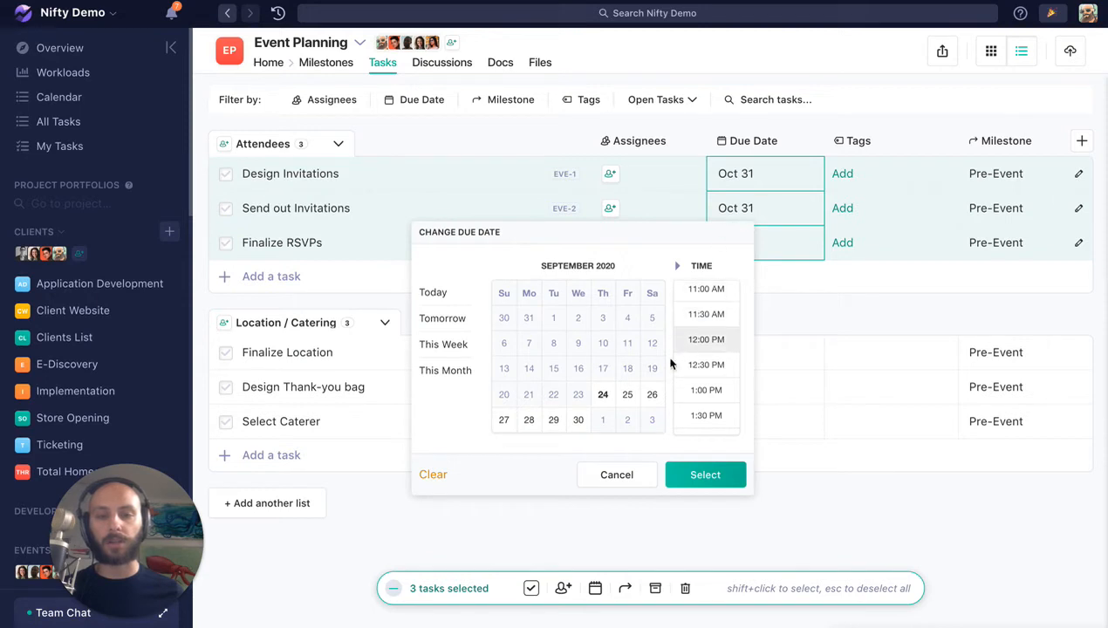
pyautogui.click(578, 418)
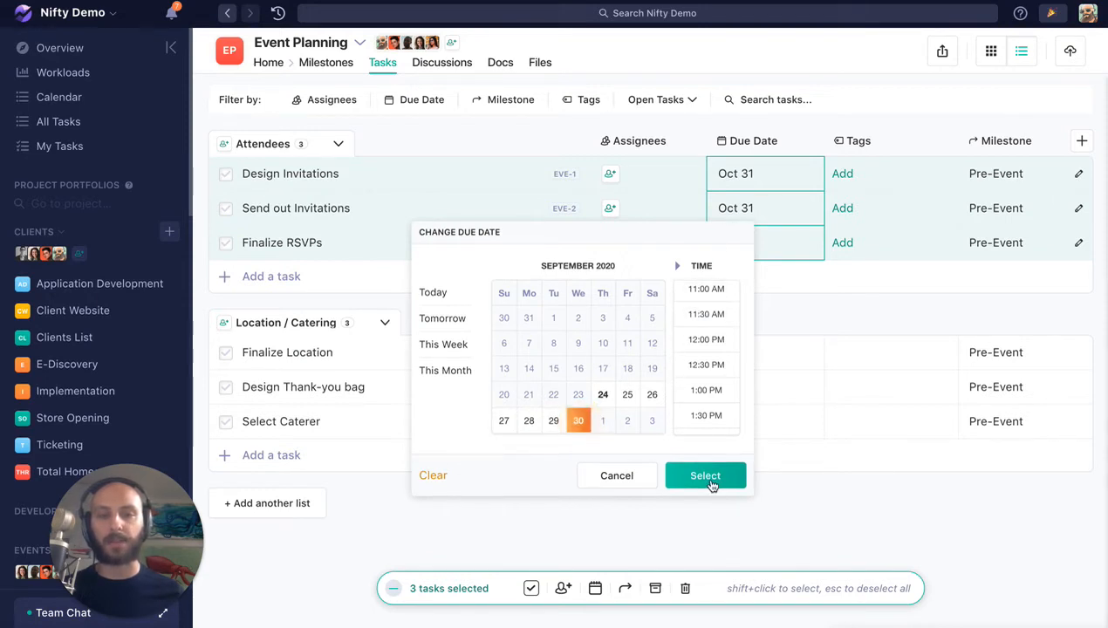
pyautogui.click(705, 474)
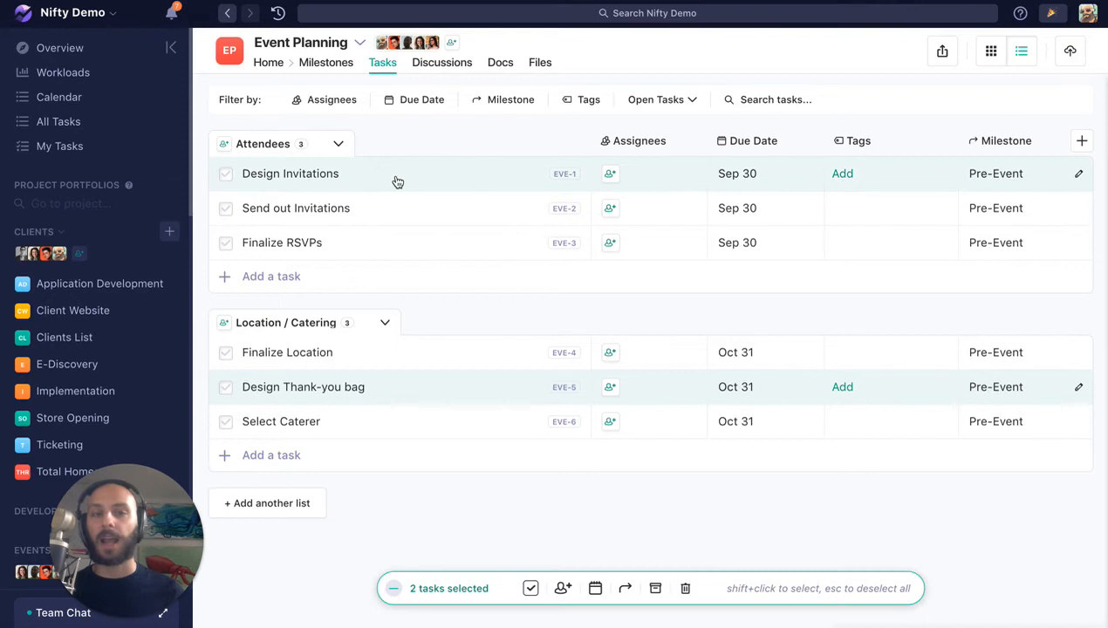
# - Assign a team member to both design tasks and tag them Design (searching 'DE')
pyautogui.click(611, 174)
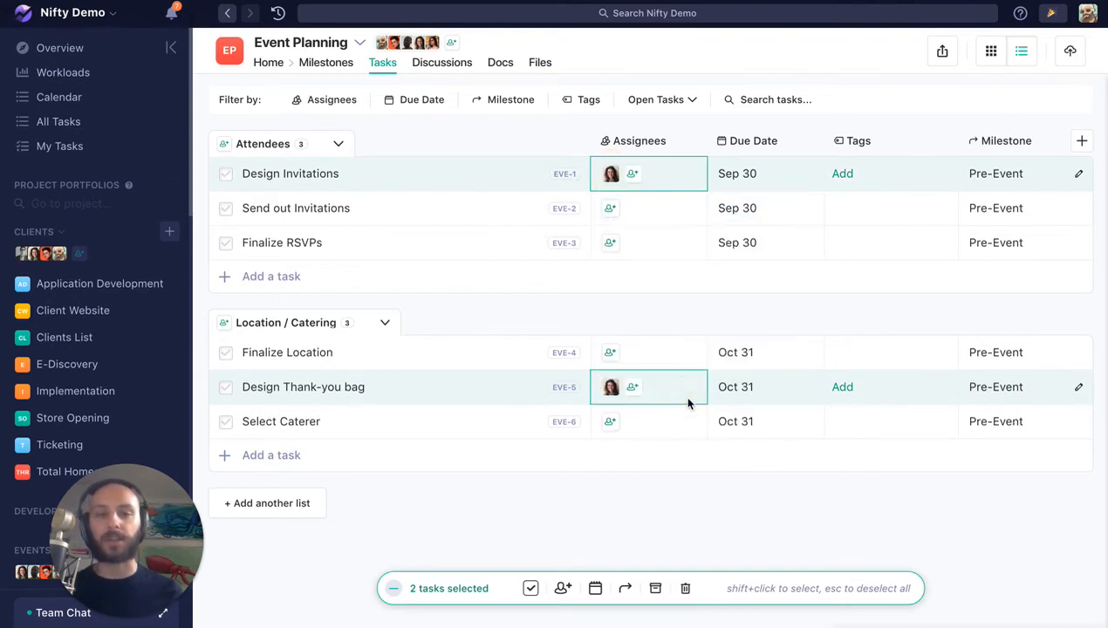
pyautogui.click(841, 173)
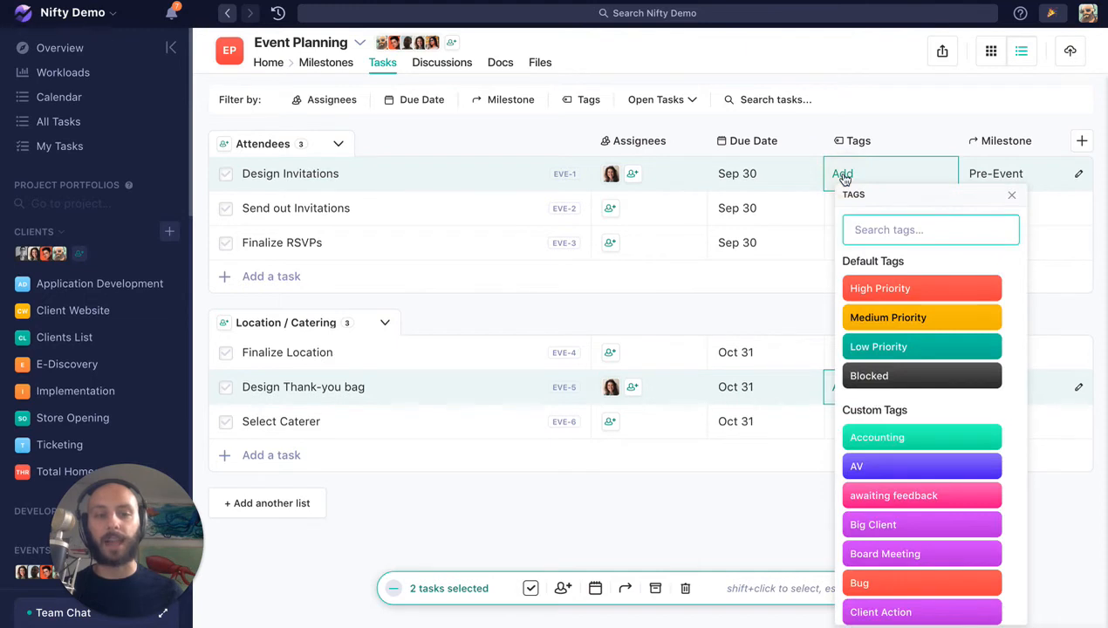
pyautogui.write('DE')
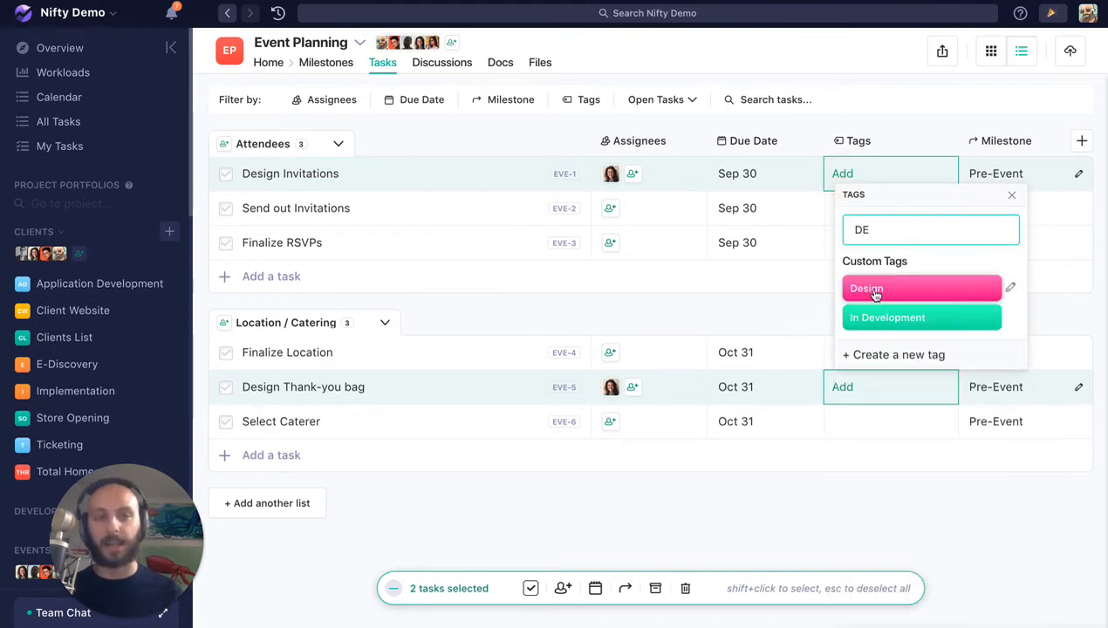
pyautogui.click(865, 290)
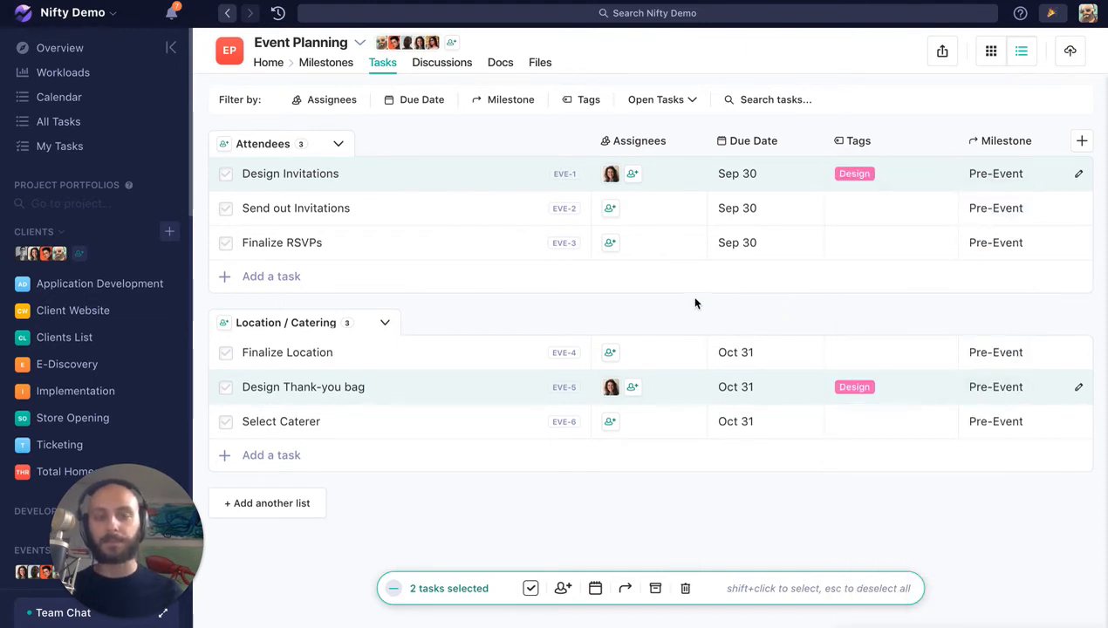
pyautogui.moveTo(548, 314)
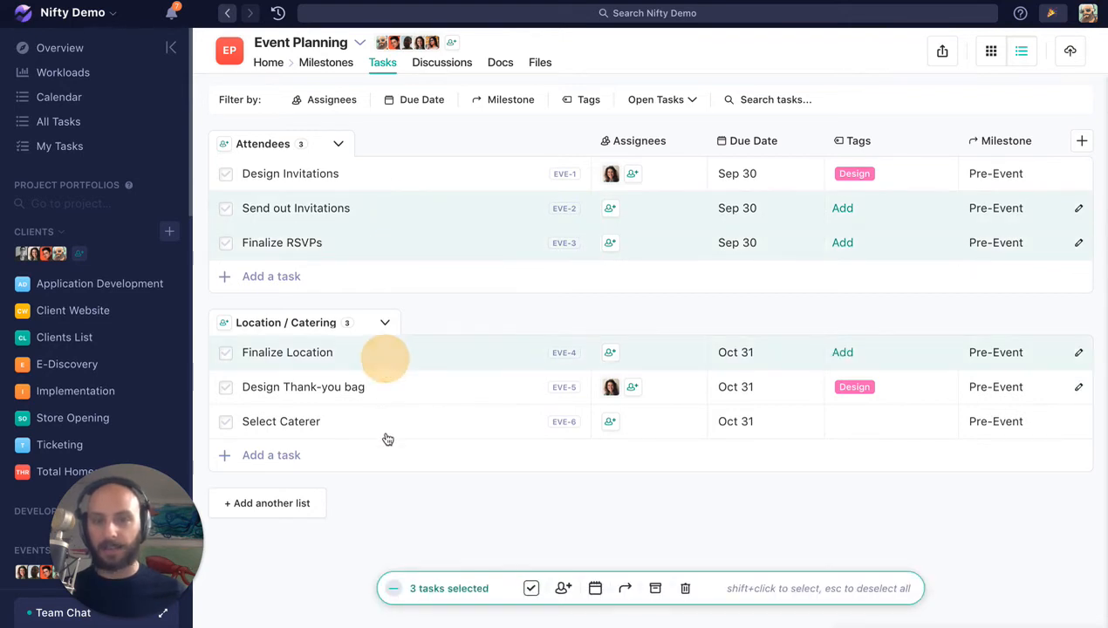
pyautogui.click(564, 586)
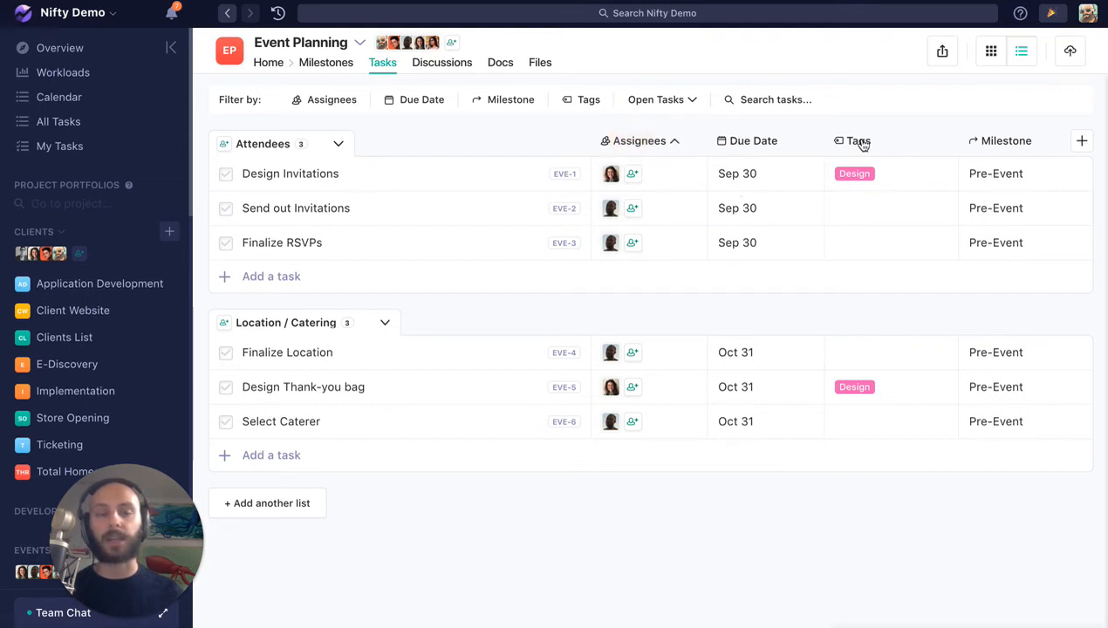
pyautogui.moveTo(1002, 148)
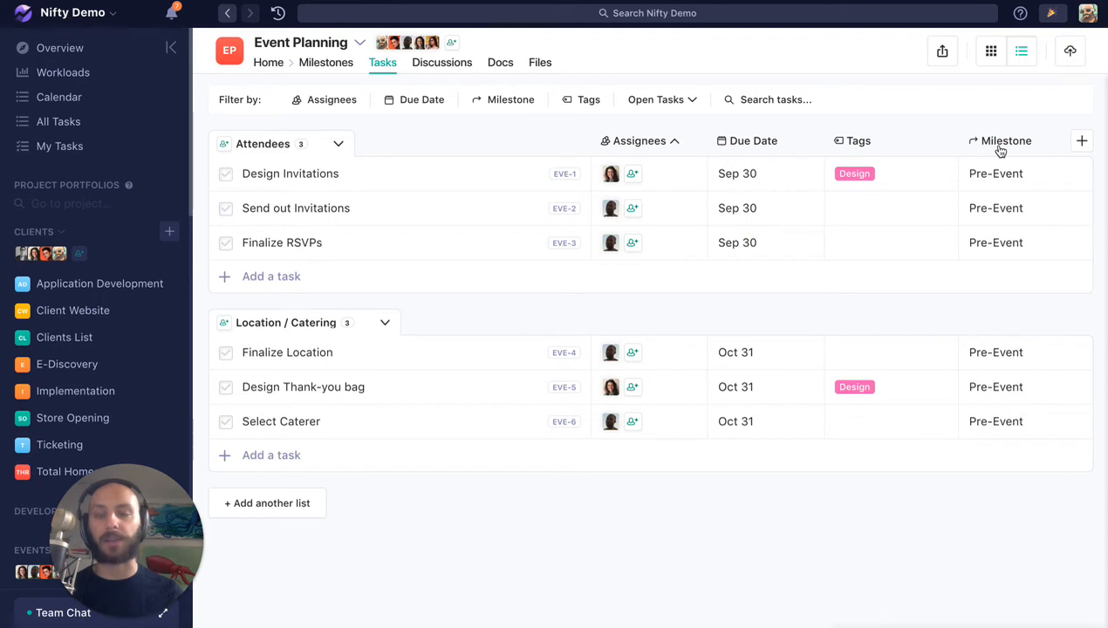
pyautogui.click(338, 143)
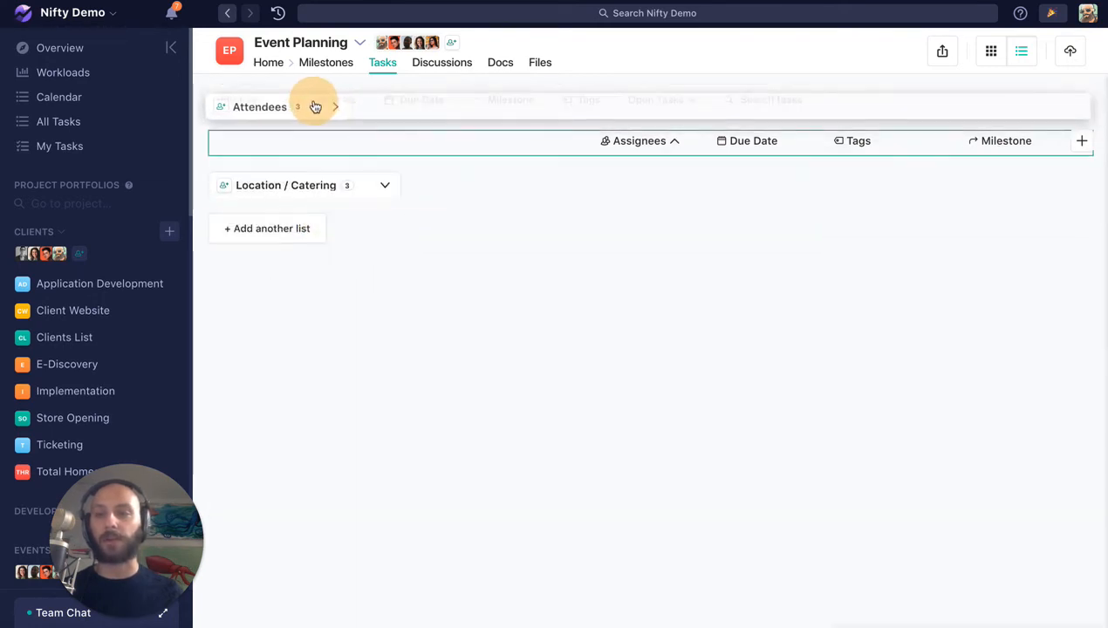
pyautogui.click(338, 143)
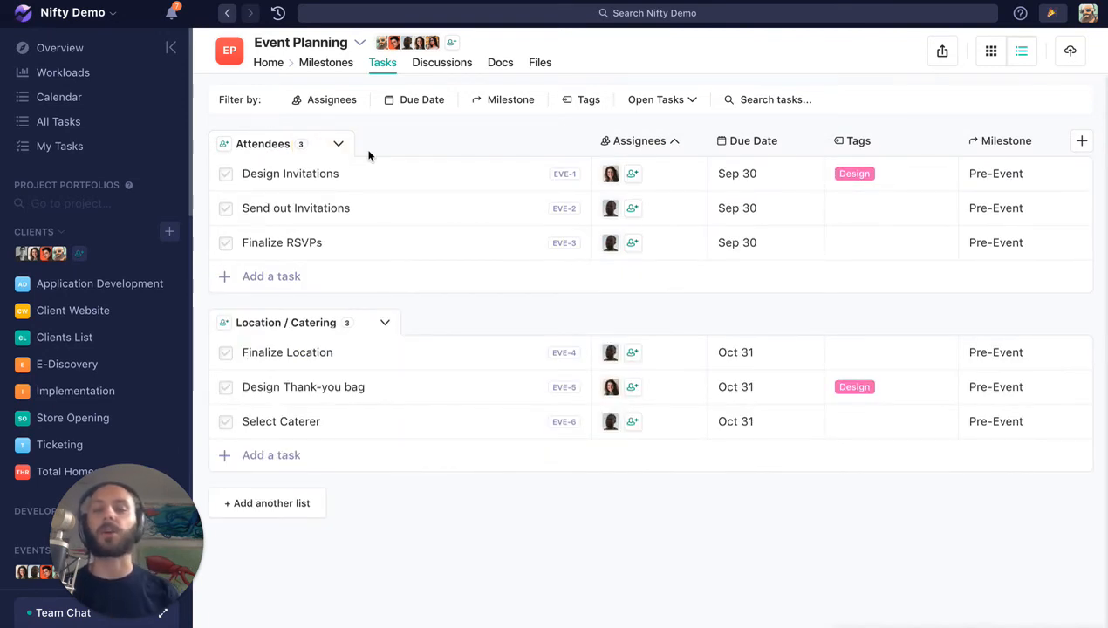
pyautogui.moveTo(520, 150)
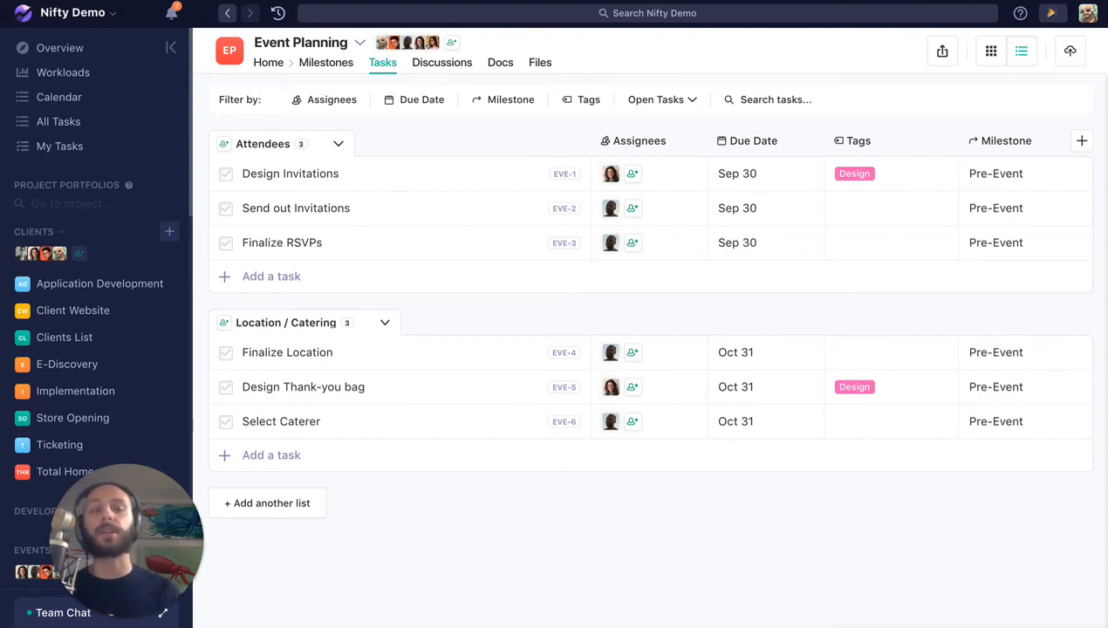
# - Create a custom field named COST of type Currency in US Dollars for the task list
pyautogui.click(1082, 139)
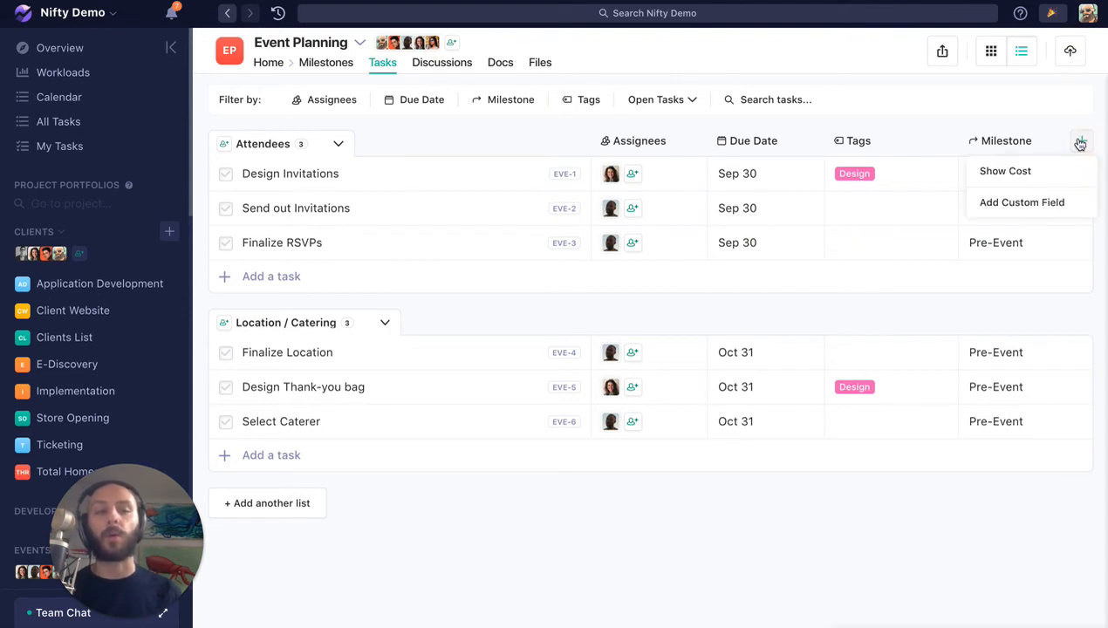
pyautogui.click(1022, 202)
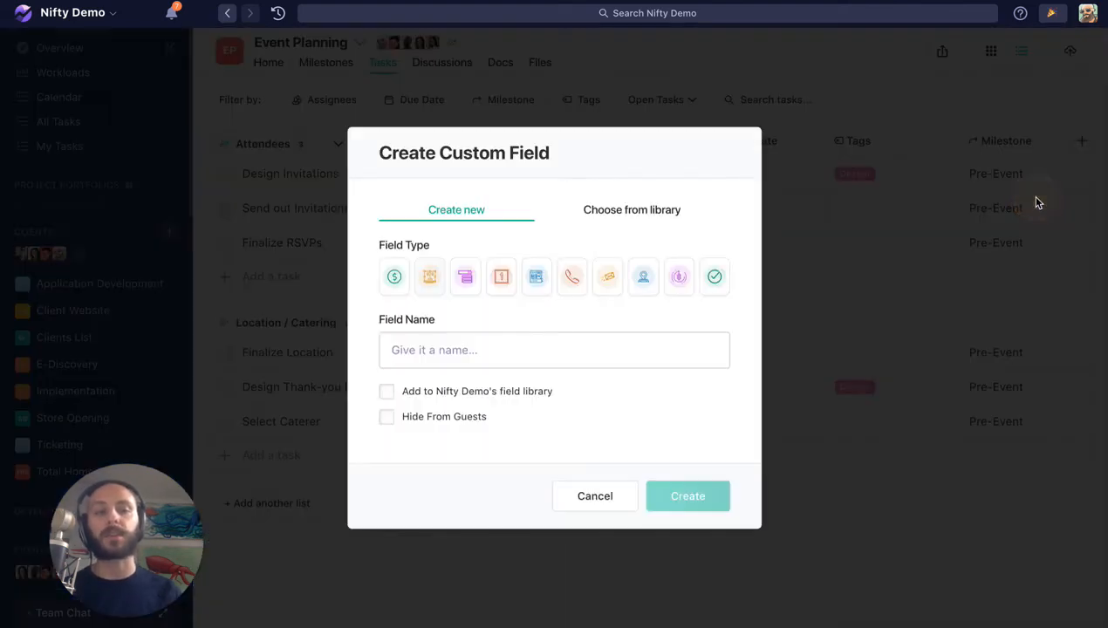
pyautogui.click(555, 349)
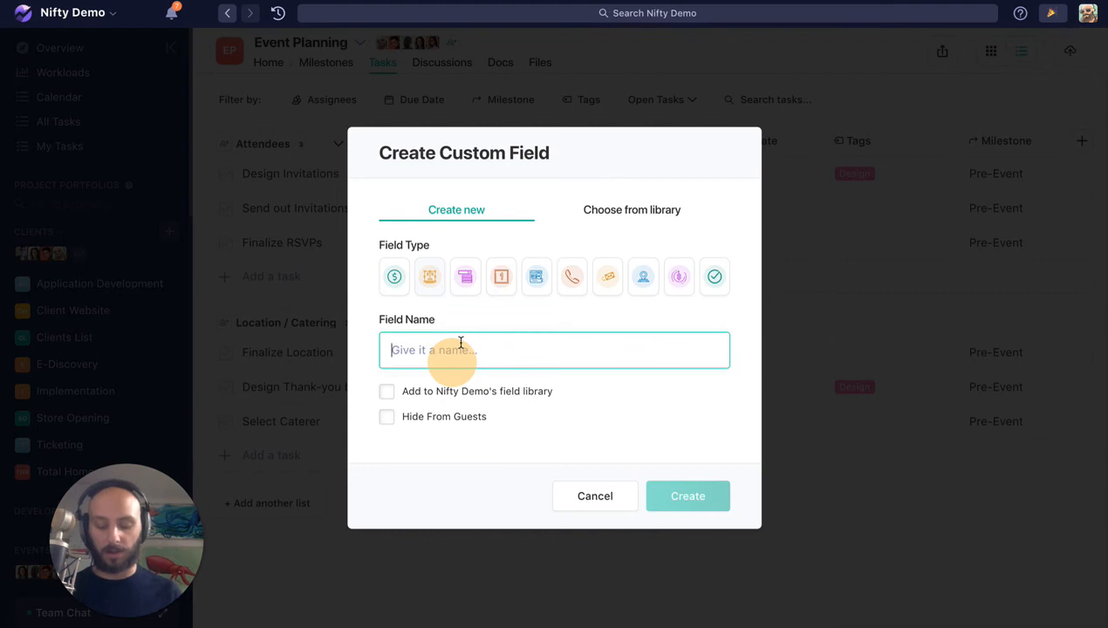
pyautogui.write('COST')
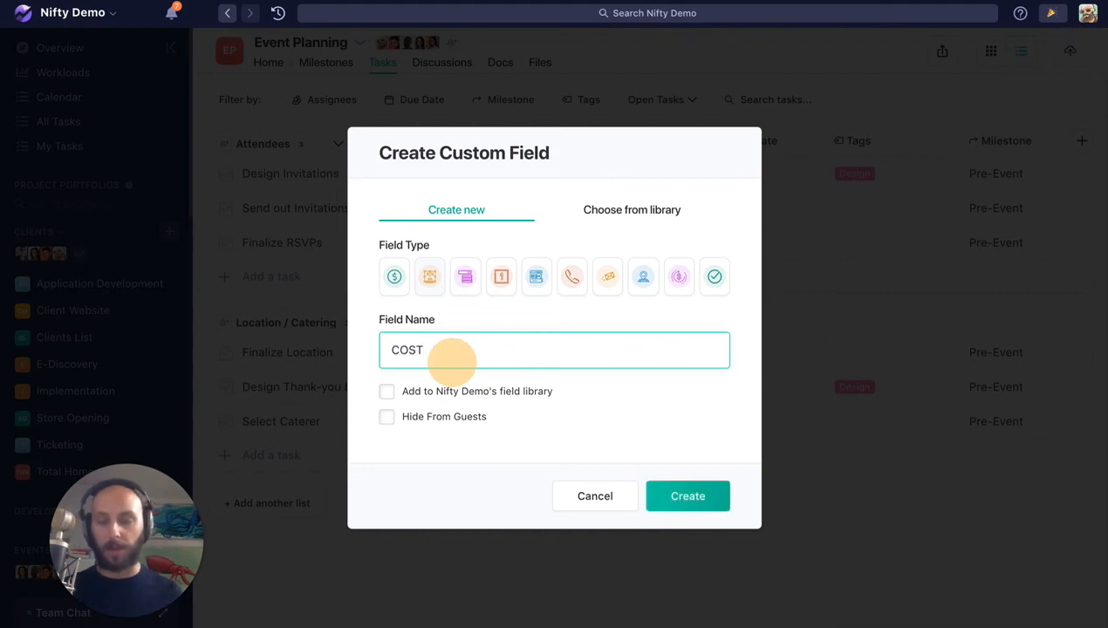
pyautogui.moveTo(715, 276)
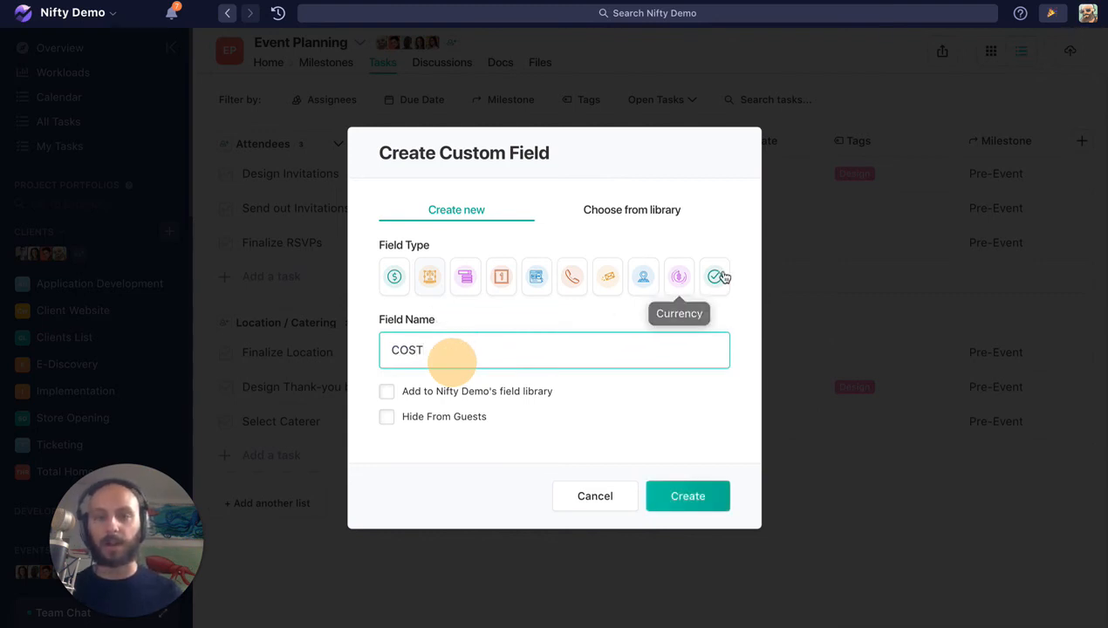
pyautogui.click(679, 276)
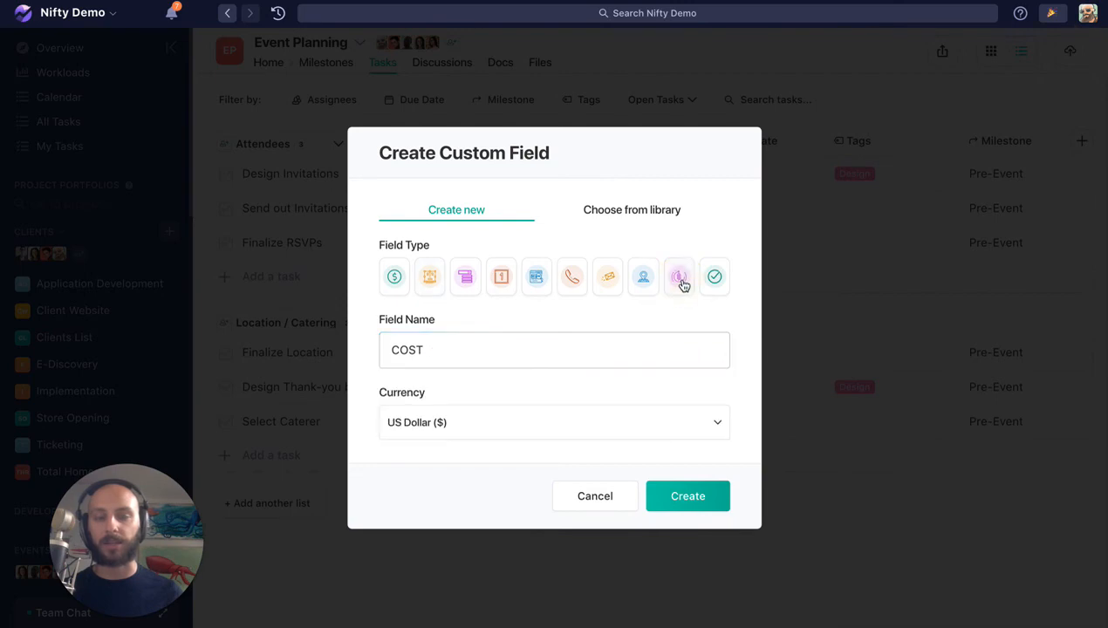
pyautogui.moveTo(666, 465)
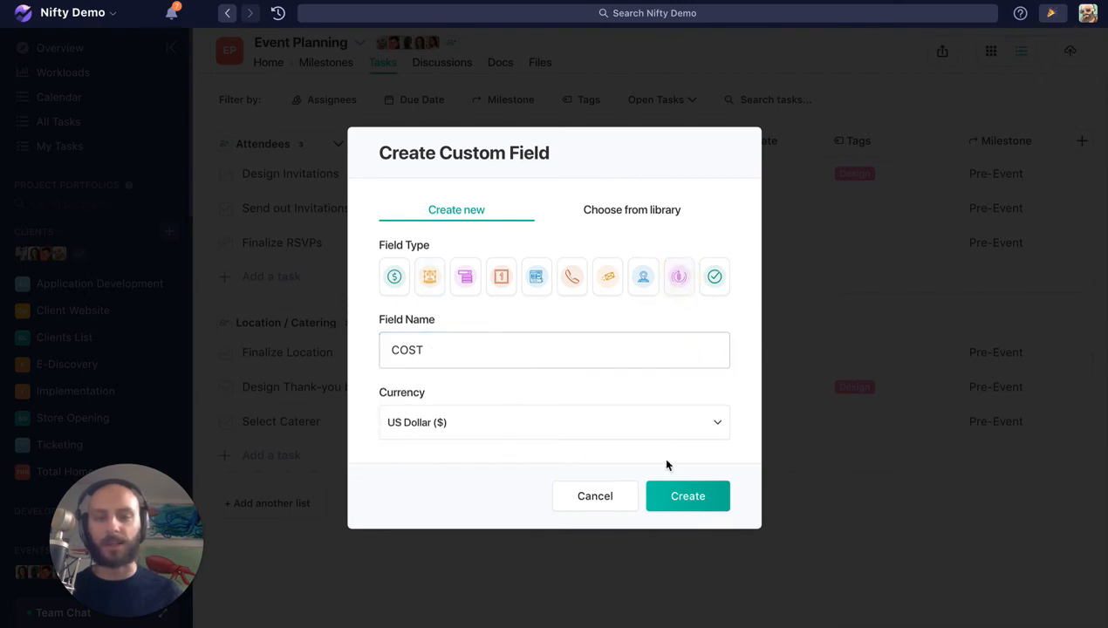
pyautogui.click(687, 495)
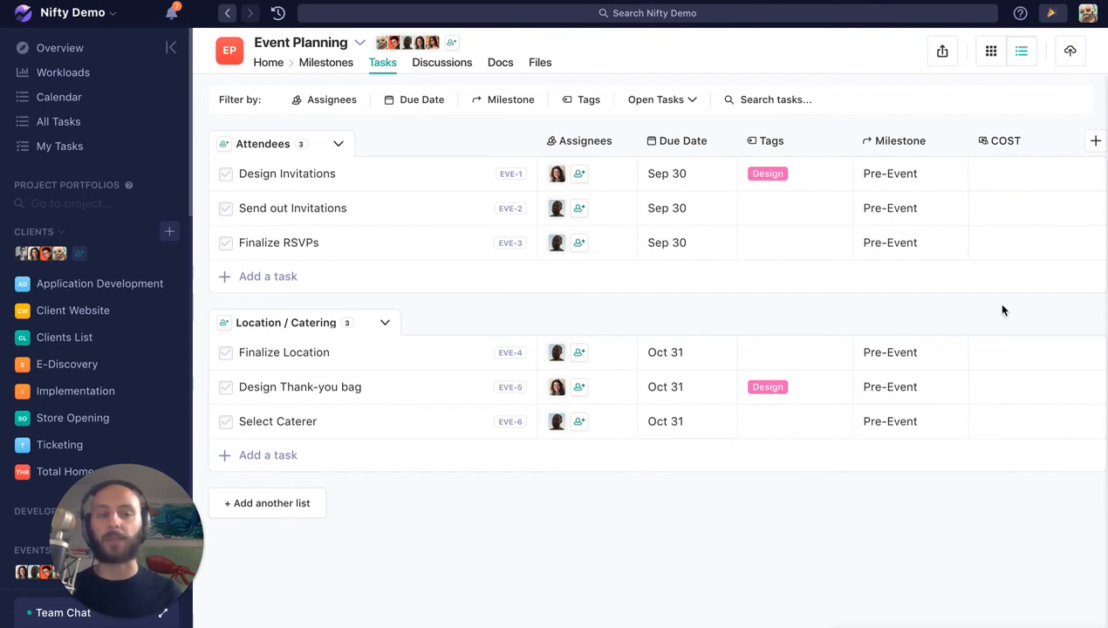
pyautogui.click(1057, 139)
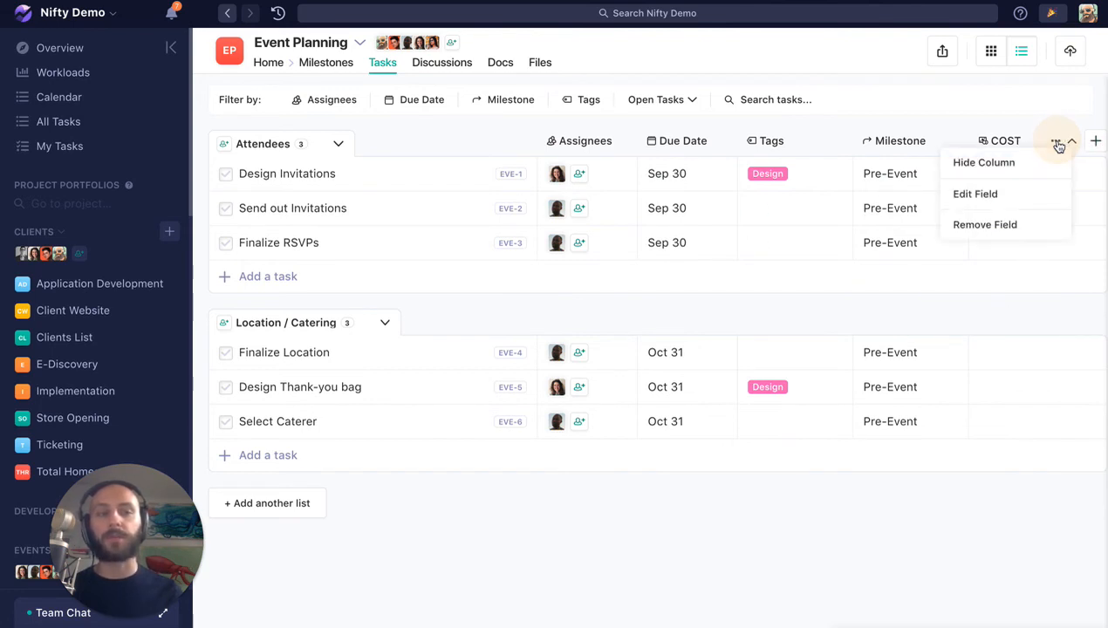
pyautogui.moveTo(980, 193)
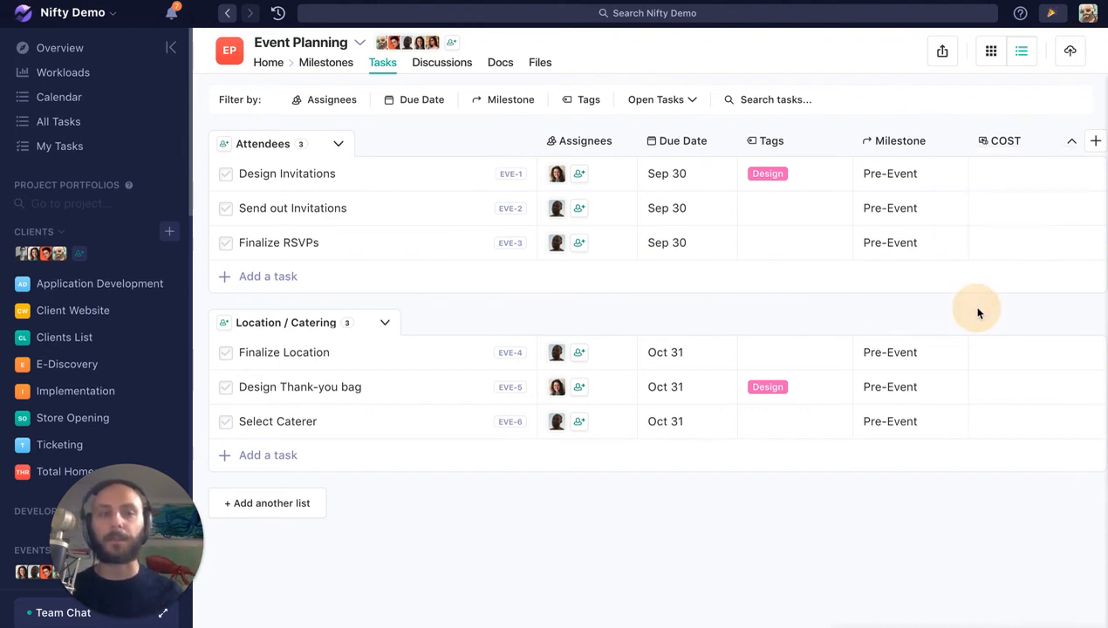
pyautogui.moveTo(976, 312)
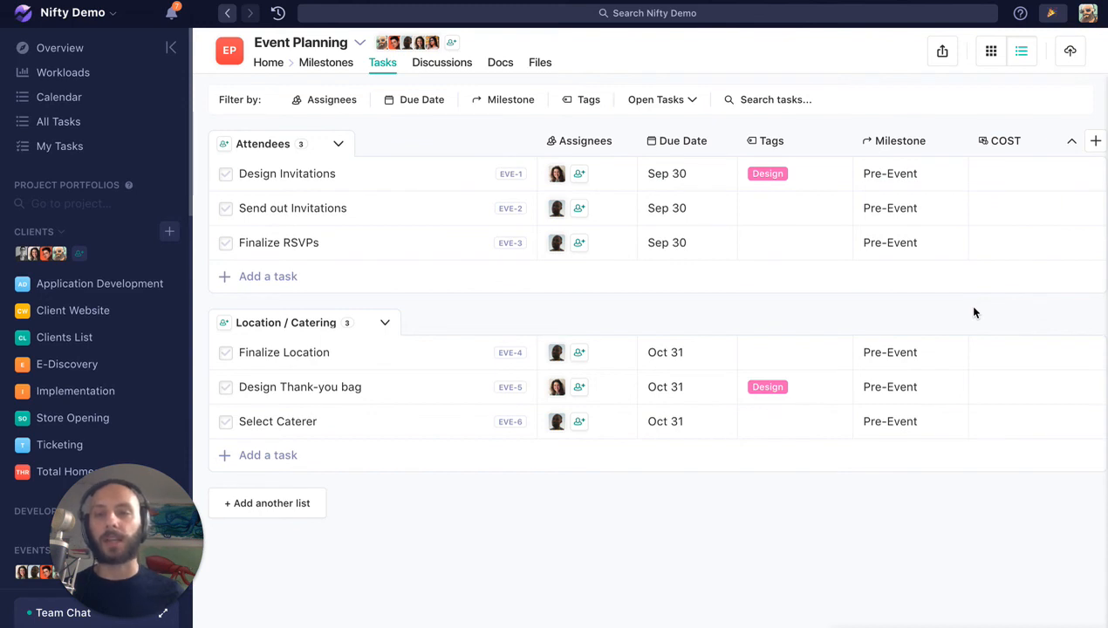
pyautogui.moveTo(1009, 175)
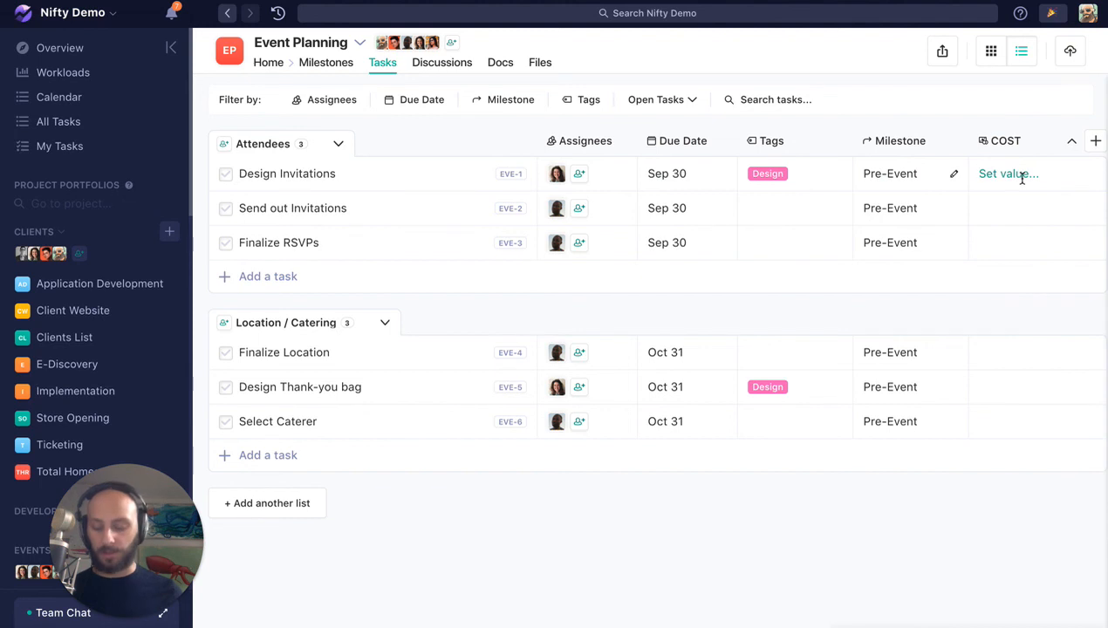
# - Enter COST values 300 for Design Invitations, 500 for Design Thank-you bag, 4000 for Select Caterer
pyautogui.write('300.00')
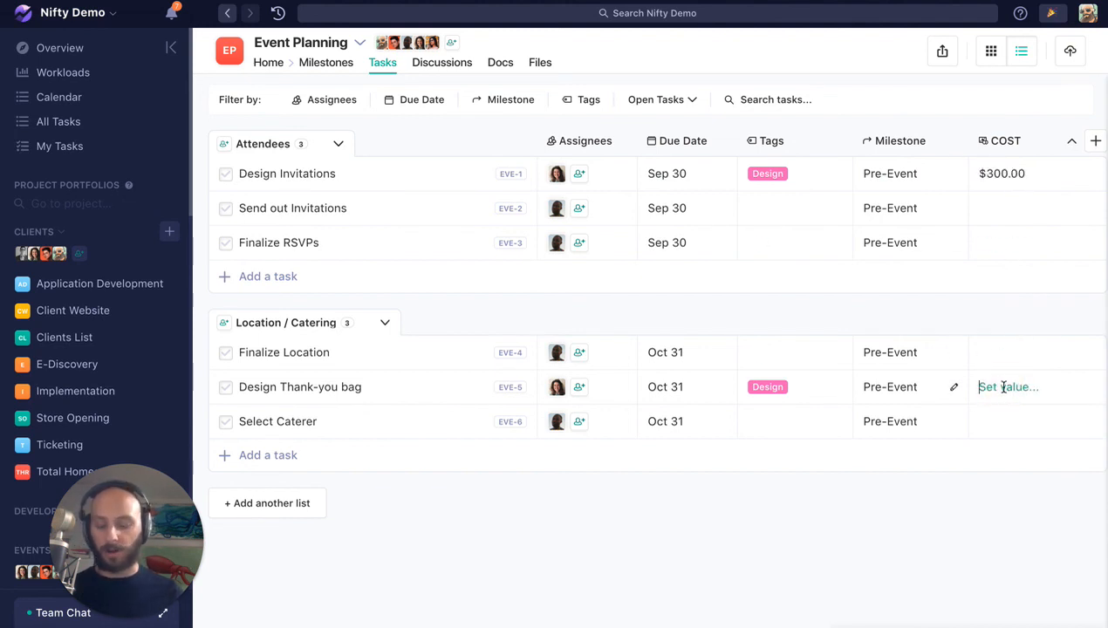
pyautogui.write('500.00')
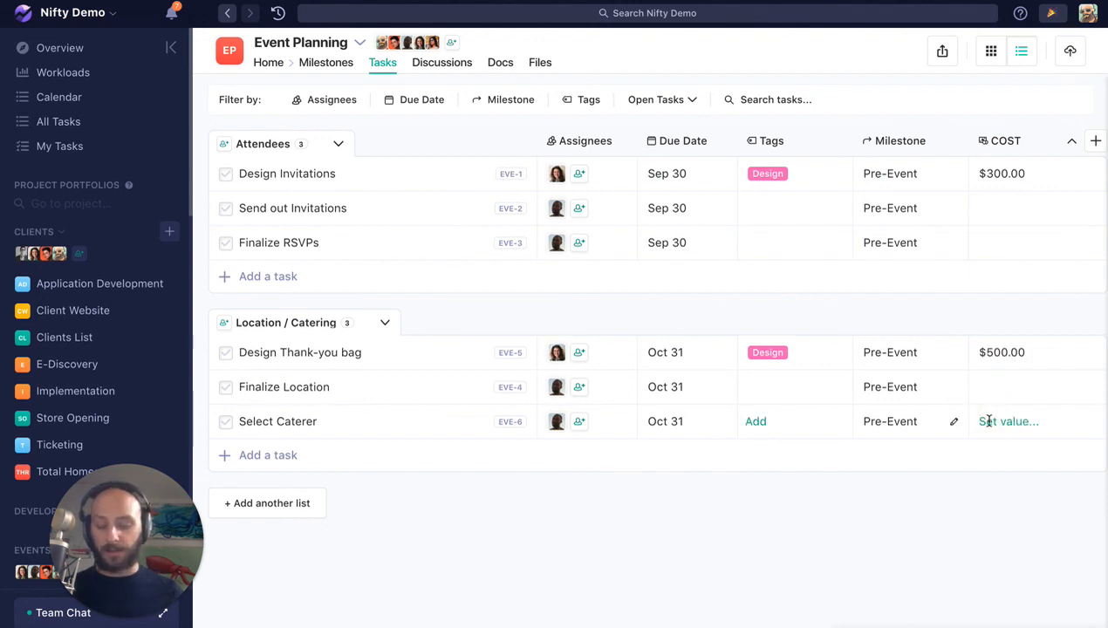
pyautogui.write('400')
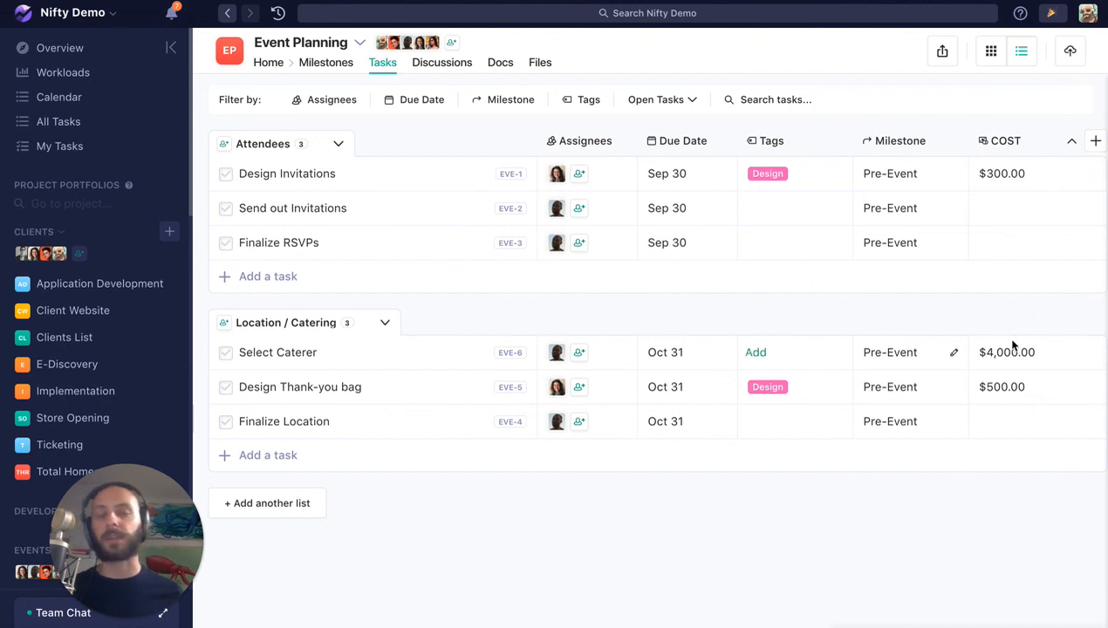
pyautogui.moveTo(1010, 338)
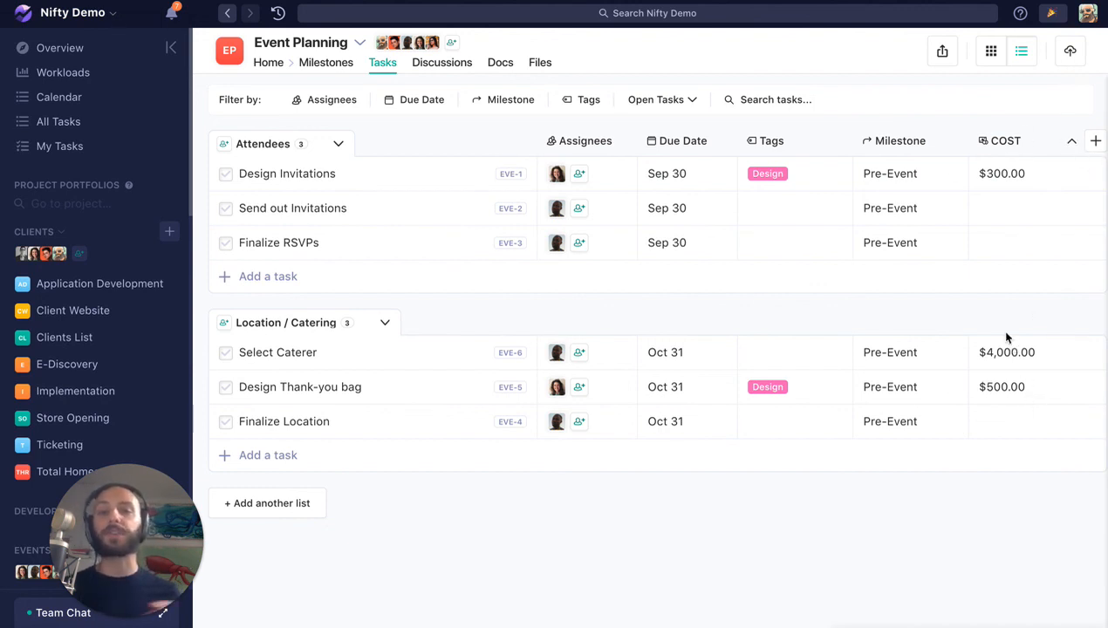